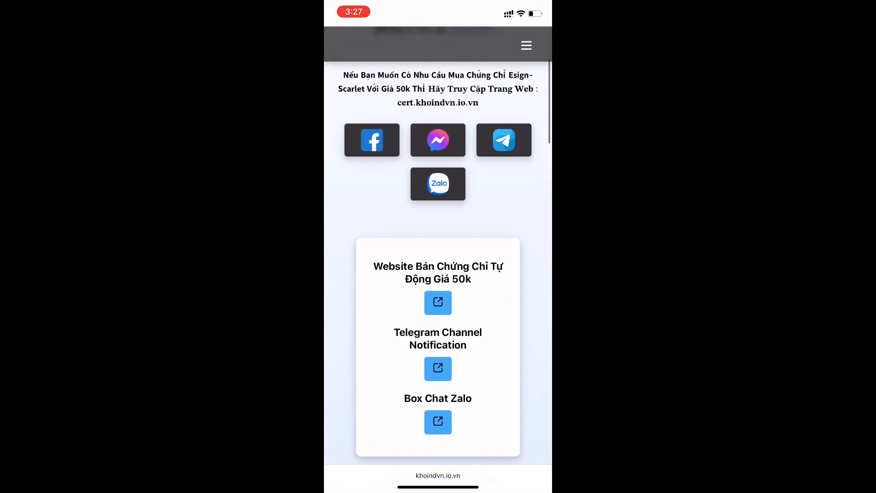
# - Scroll down the khoindvn.io.vn page past its contact and certificate links
pyautogui.scroll(-3)
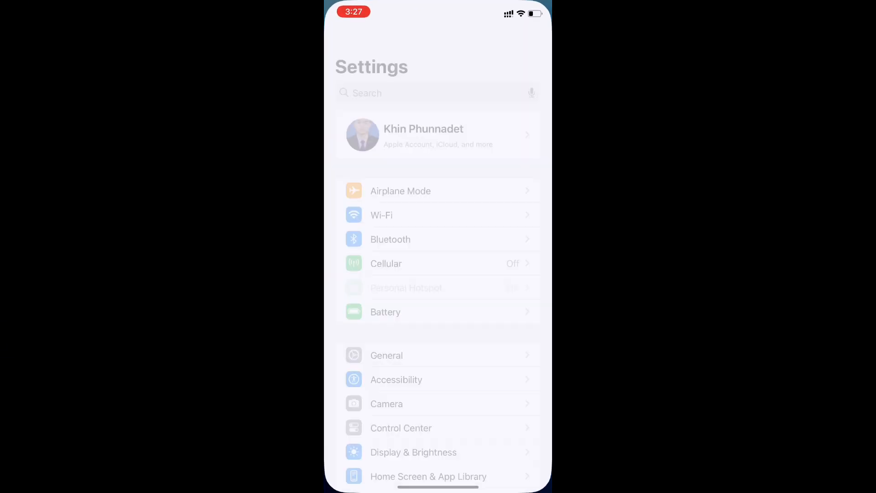
pyautogui.click(386, 355)
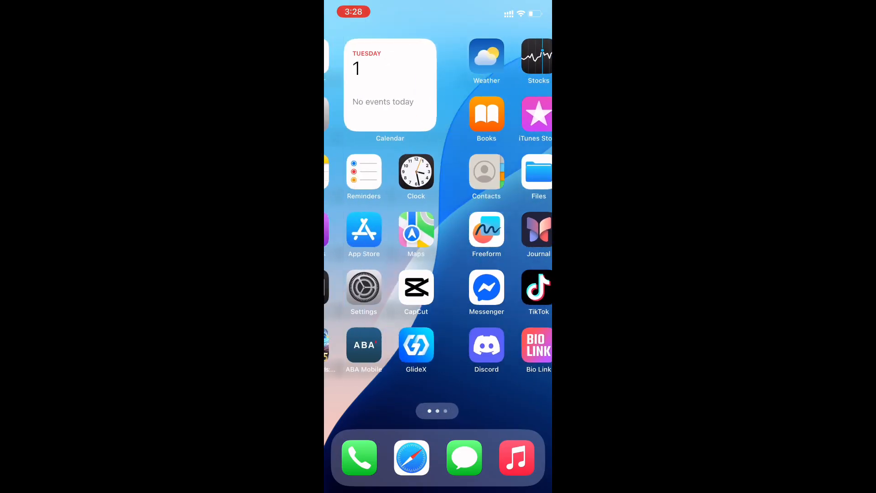
# - In device management, trust the developer Sunshine Insurance Group Co., Ltd
pyautogui.click(363, 287)
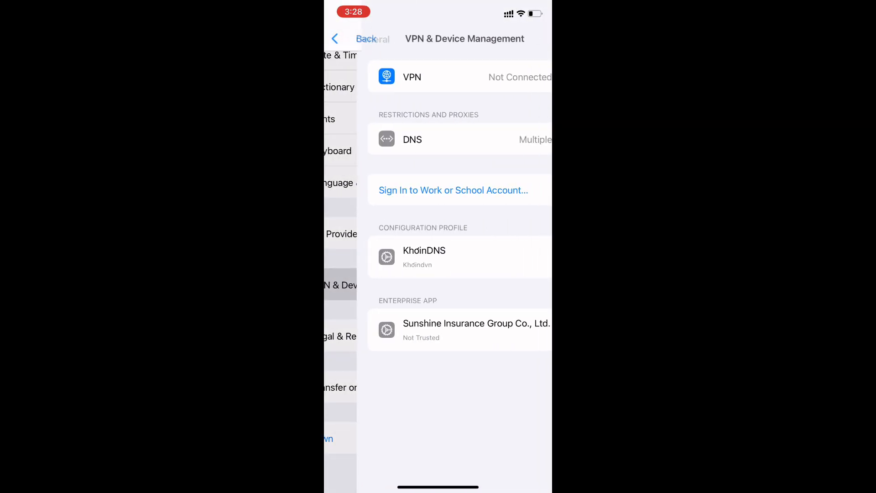
pyautogui.click(476, 329)
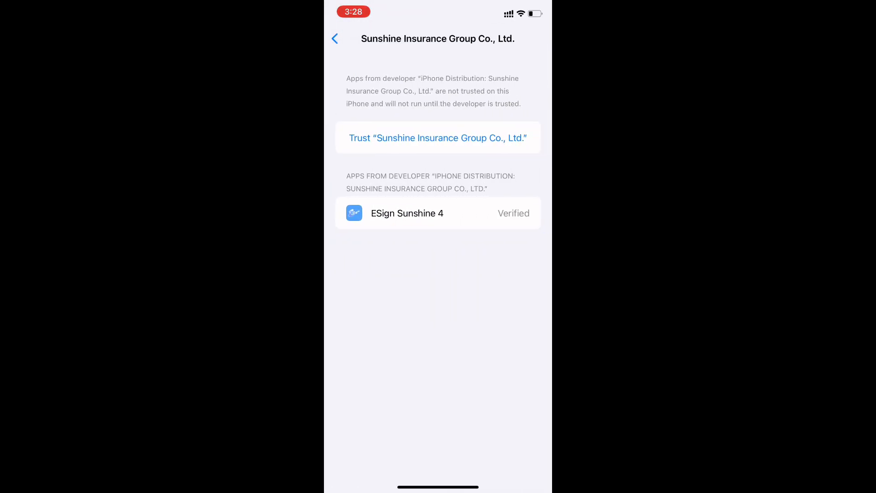
pyautogui.click(437, 137)
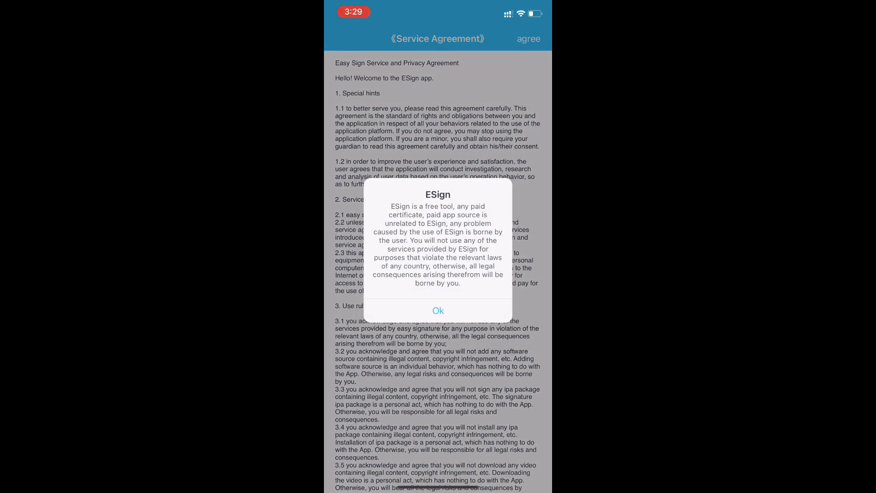
# - Dismiss the ESign service agreement disclaimer with Ok
pyautogui.click(438, 310)
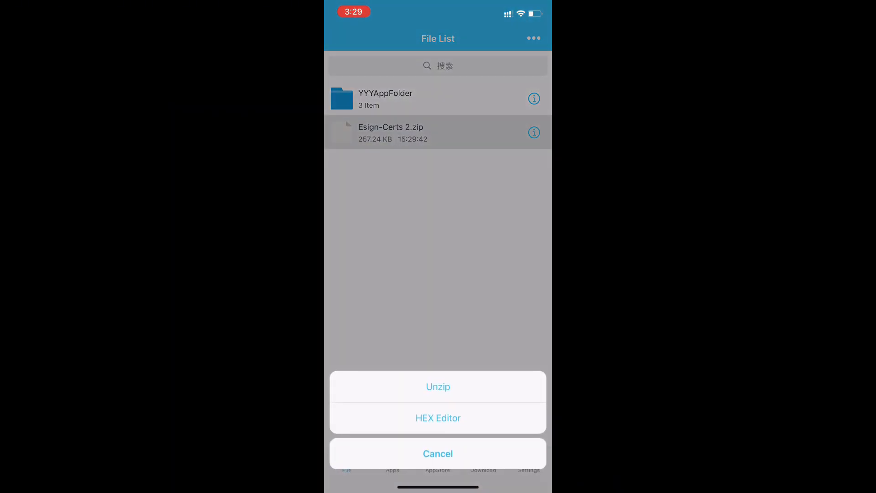
# - Unzip Esign-Certs 2.zip and import ESign Sunshine 4.esigncert into certificate management
pyautogui.click(437, 386)
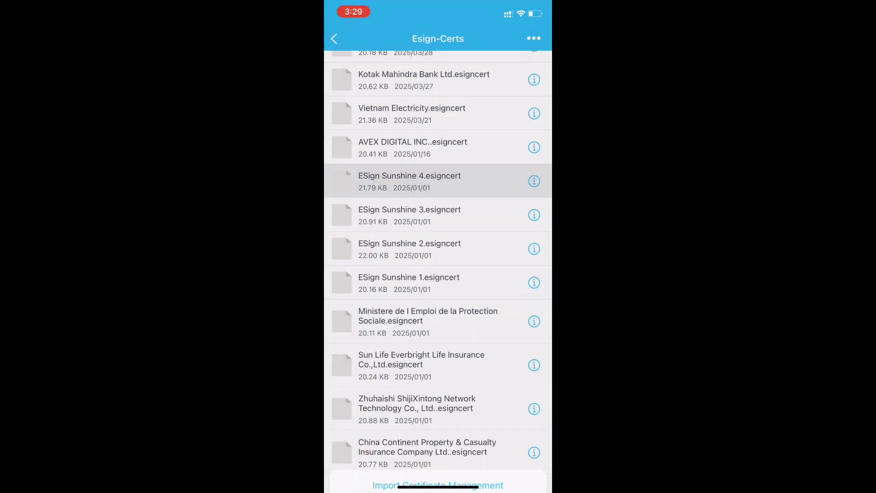
pyautogui.click(528, 460)
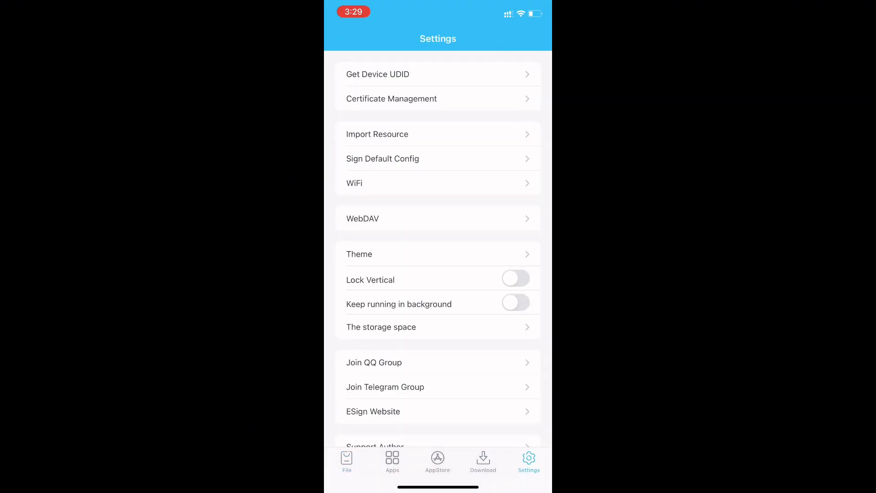